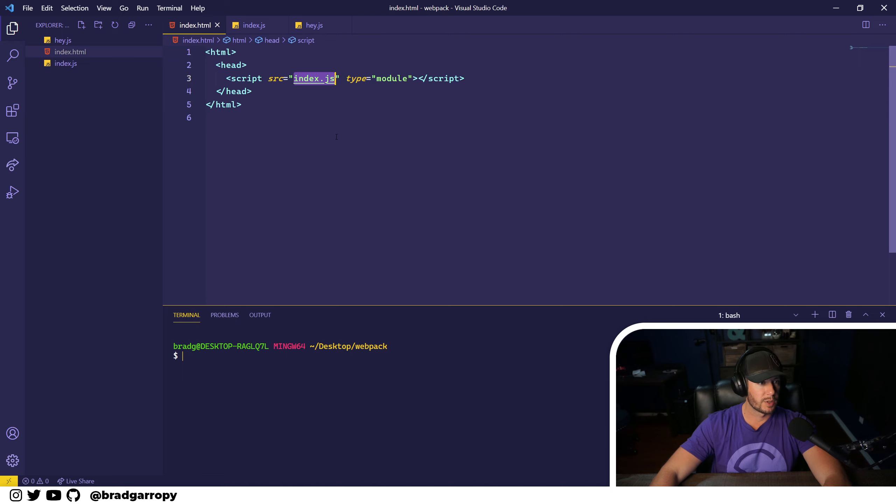
- Inspect the sayHey import in index.js and its definition in hey.js
left_click(253, 25)
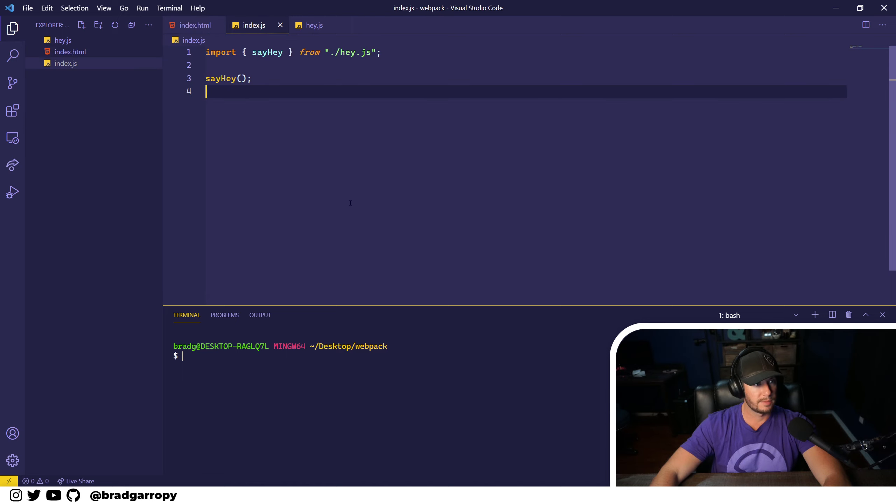
mouse_move(314, 25)
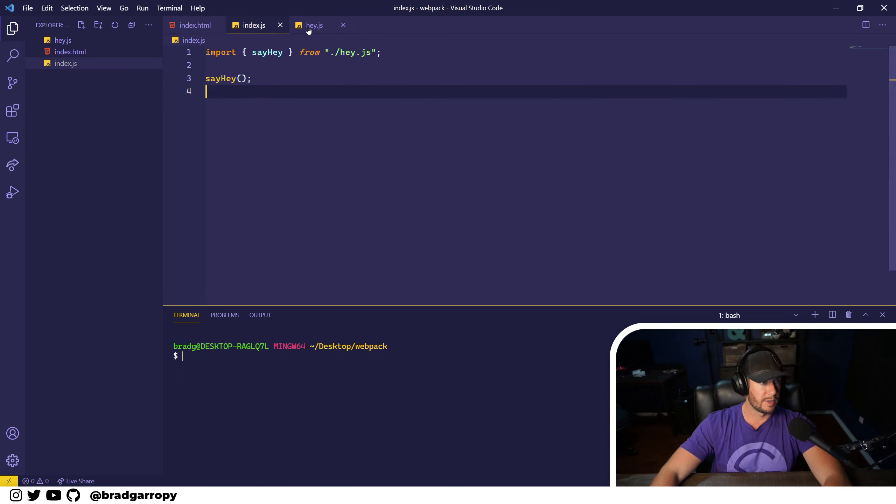
double_click(267, 52)
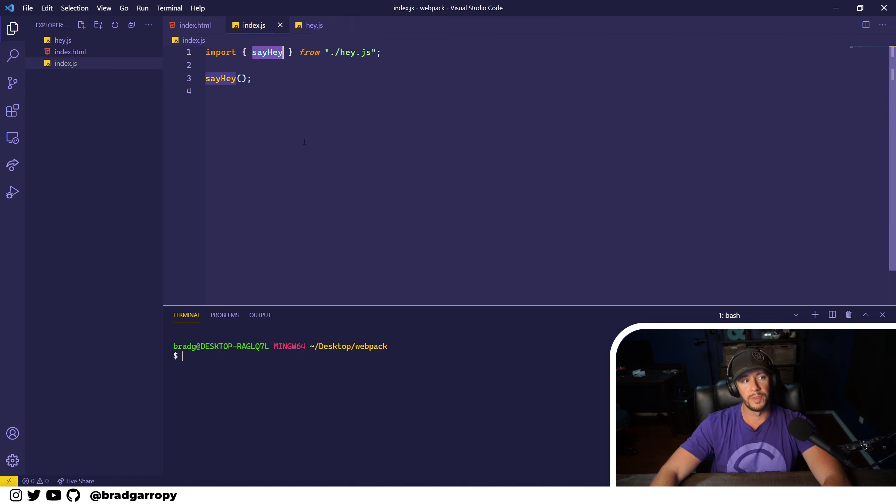
mouse_move(315, 25)
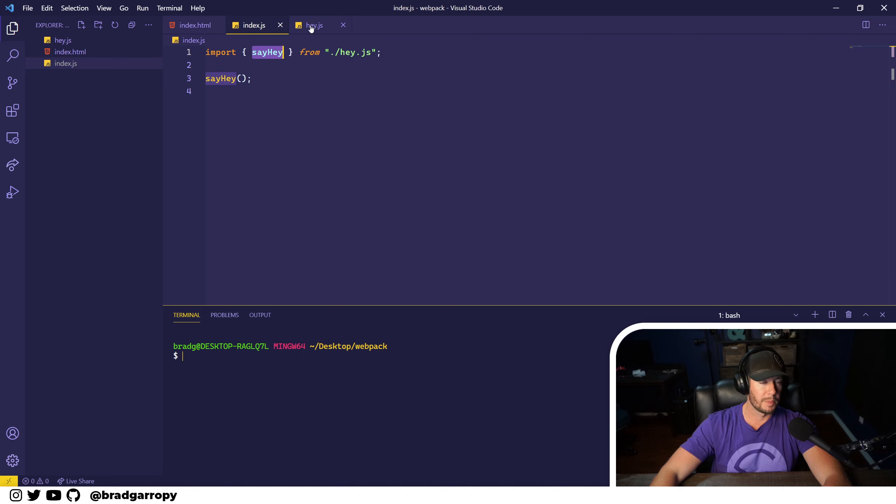
left_click(314, 25)
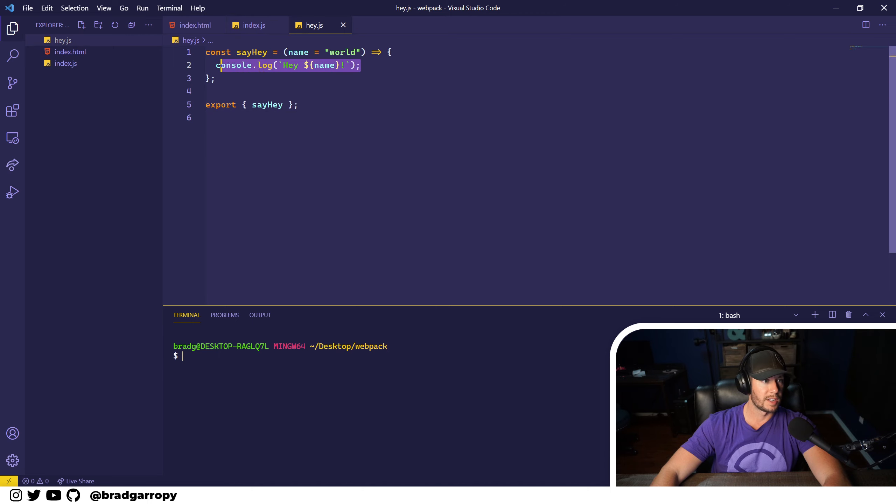
- Return to index.html and start the static server with serve
left_click(195, 26)
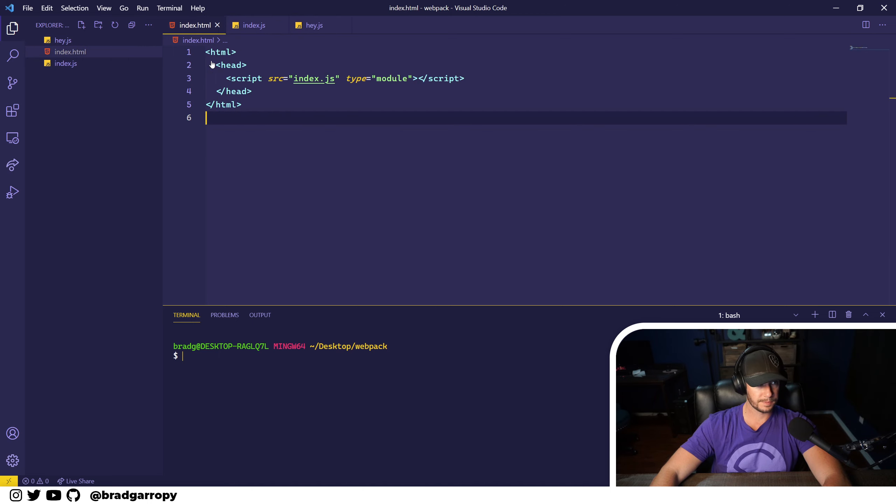
type("serve")
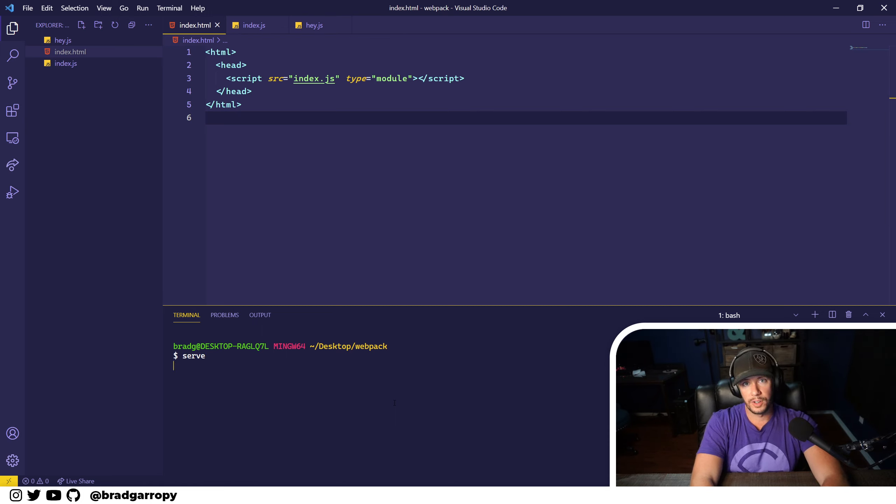
key("Return")
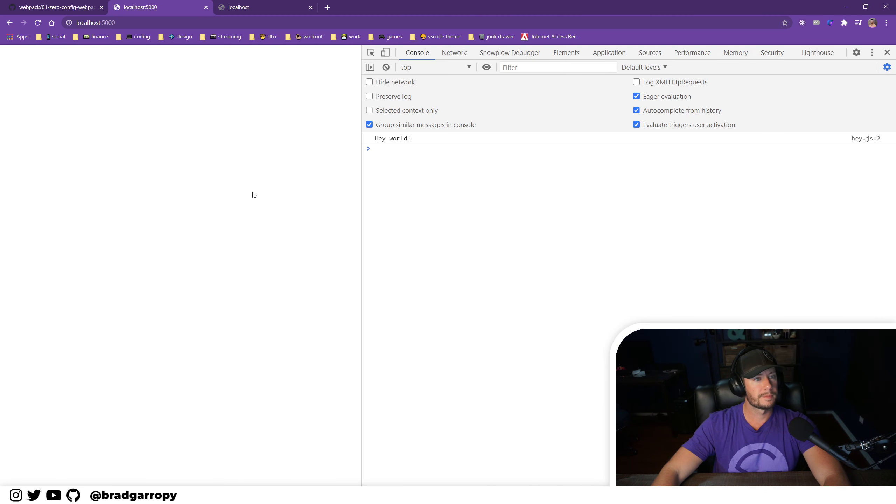
mouse_move(391, 143)
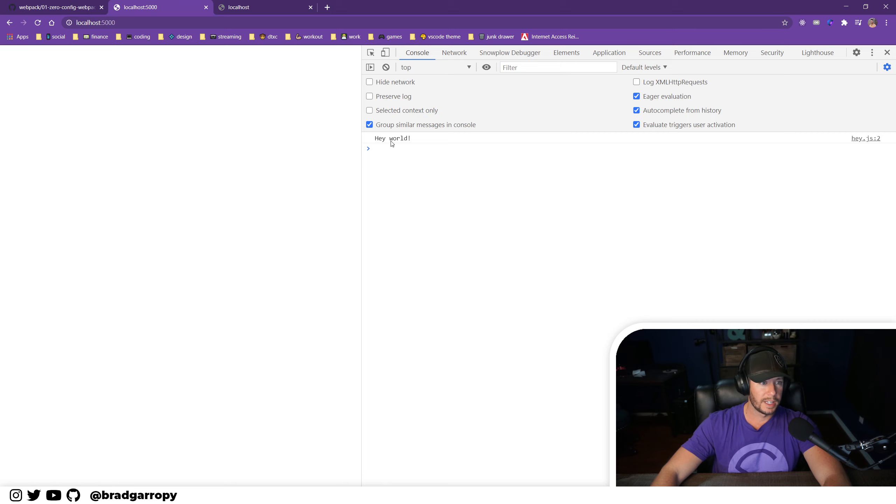
mouse_move(429, 228)
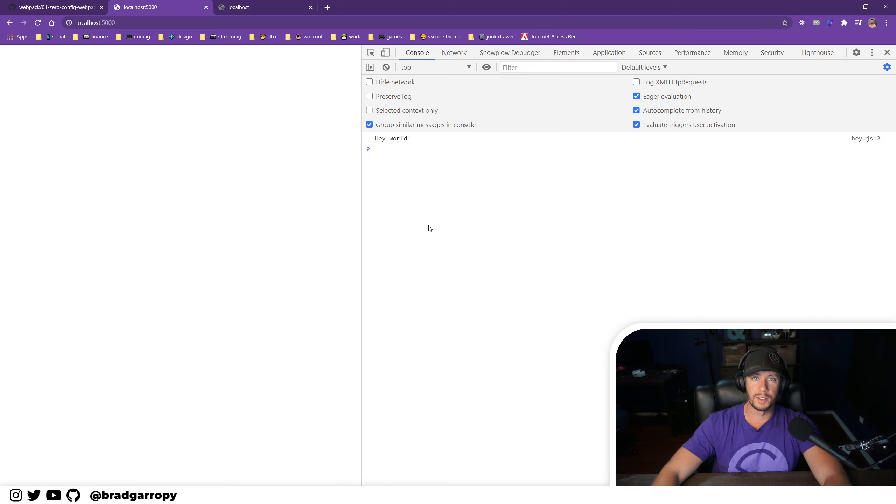
- Show the Network panel listing localhost, index.js and hey.js as separate requests
left_click(453, 53)
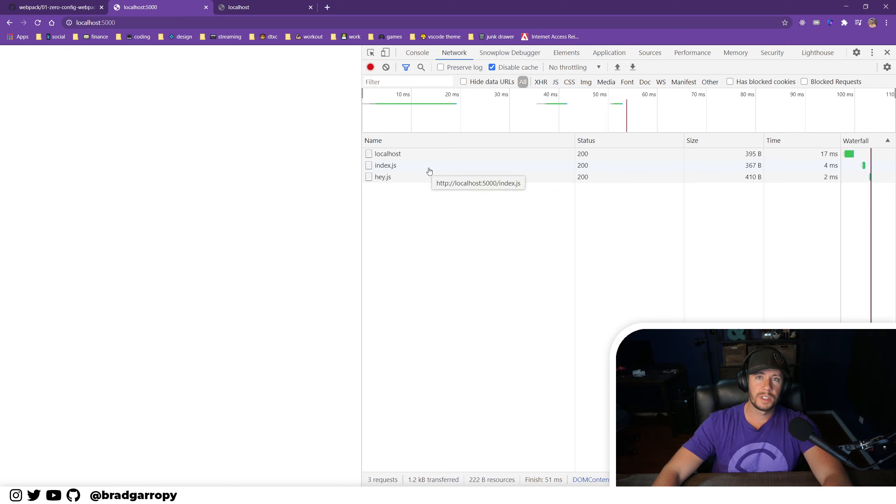
mouse_move(434, 170)
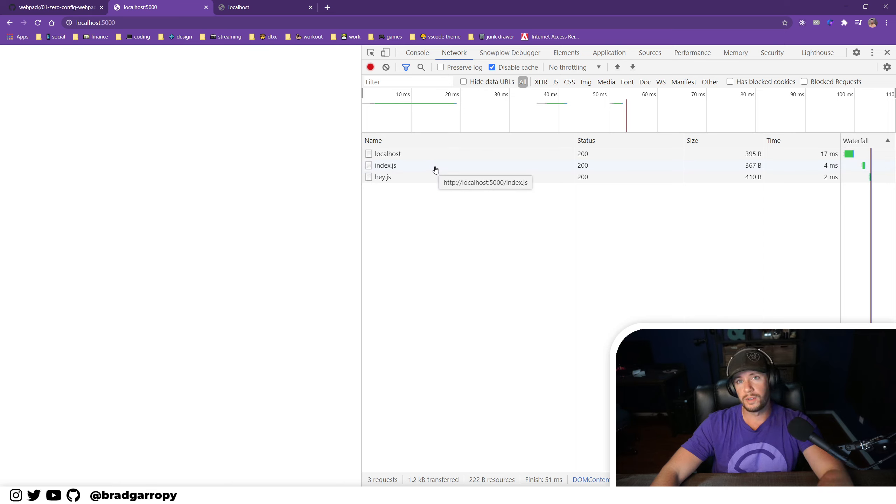
mouse_move(776, 204)
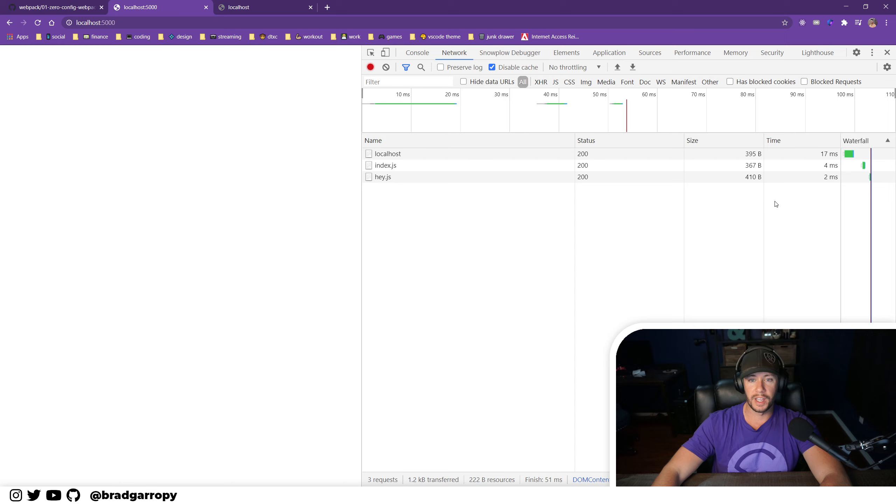
mouse_move(787, 172)
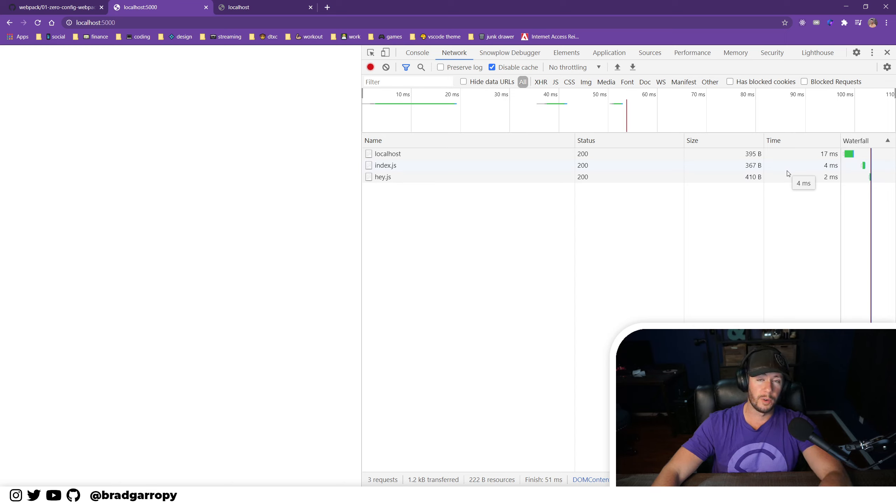
mouse_move(776, 281)
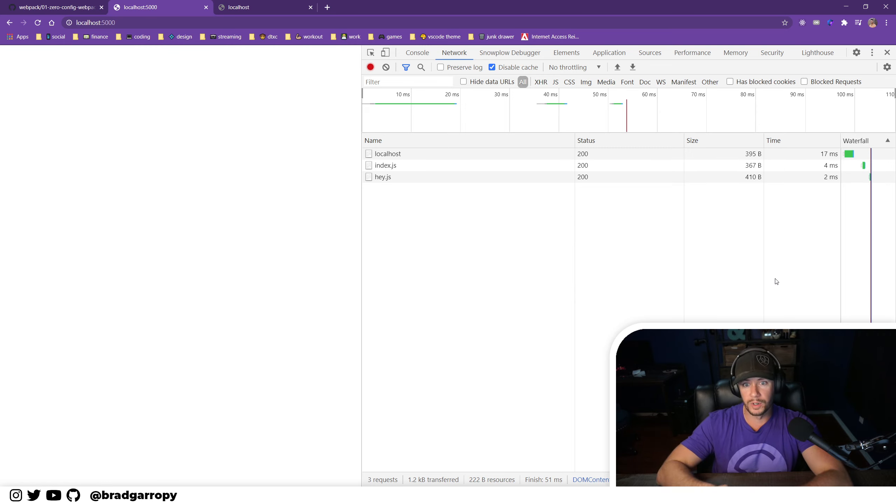
mouse_move(776, 180)
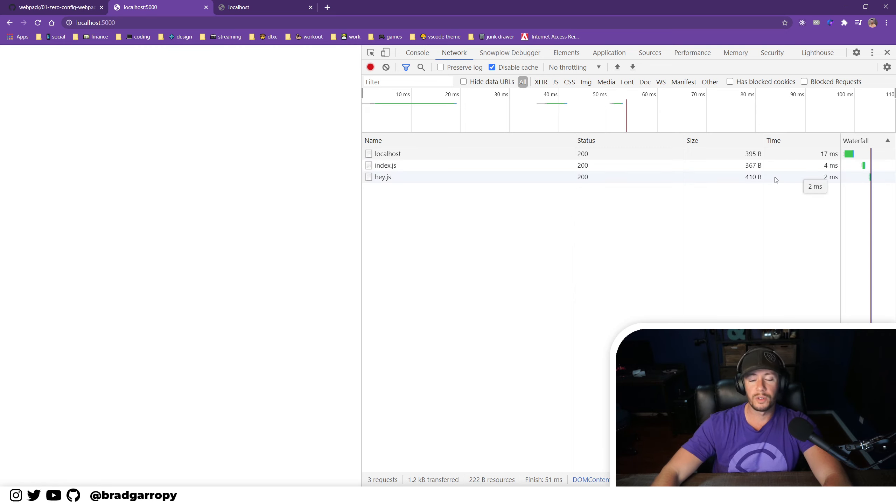
mouse_move(678, 223)
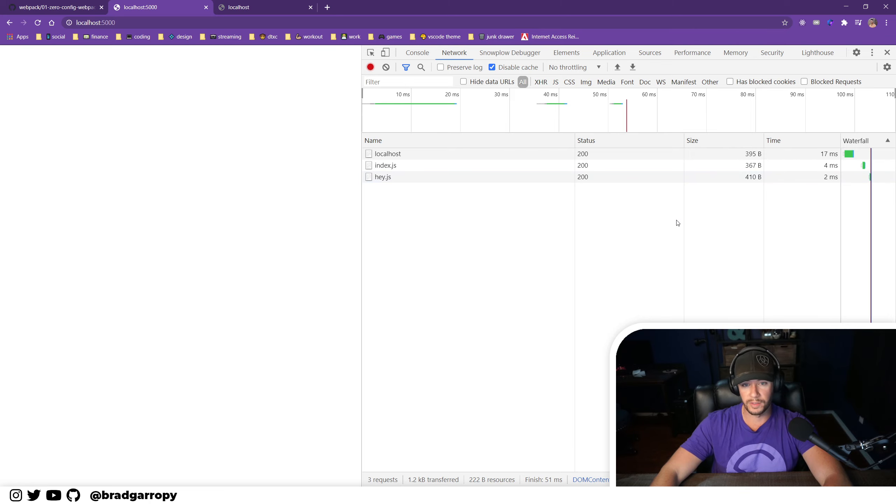
mouse_move(366, 268)
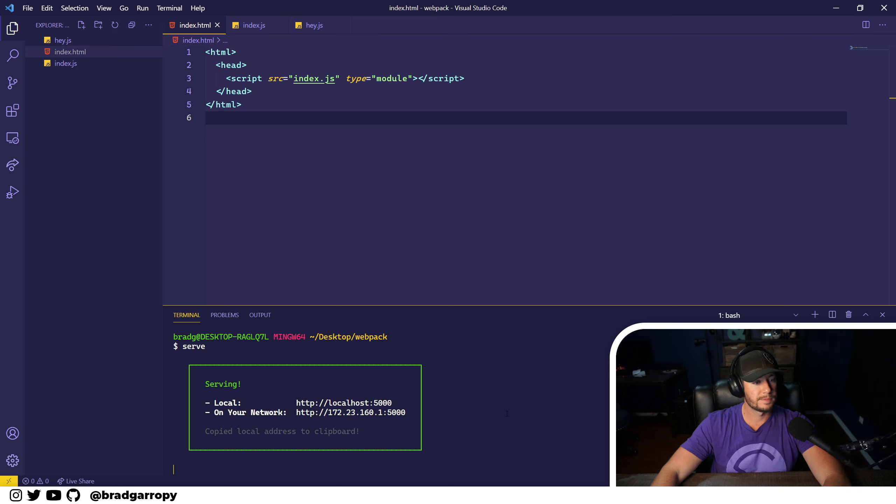
- Stop the running server and generate a default package.json with npm init -y
key("ctrl+c")
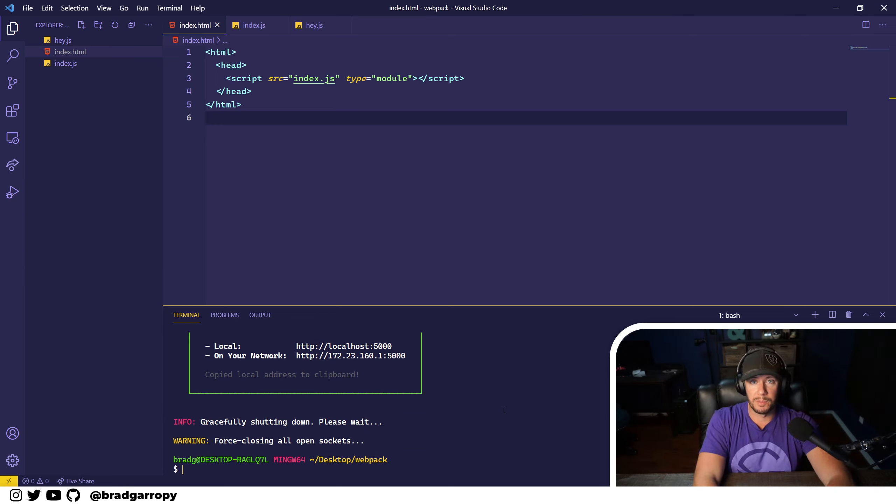
type("npm")
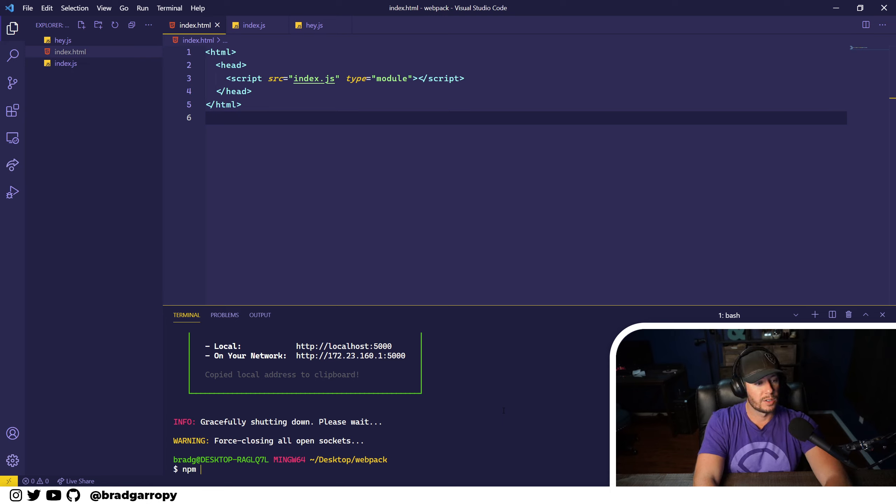
type("init -y")
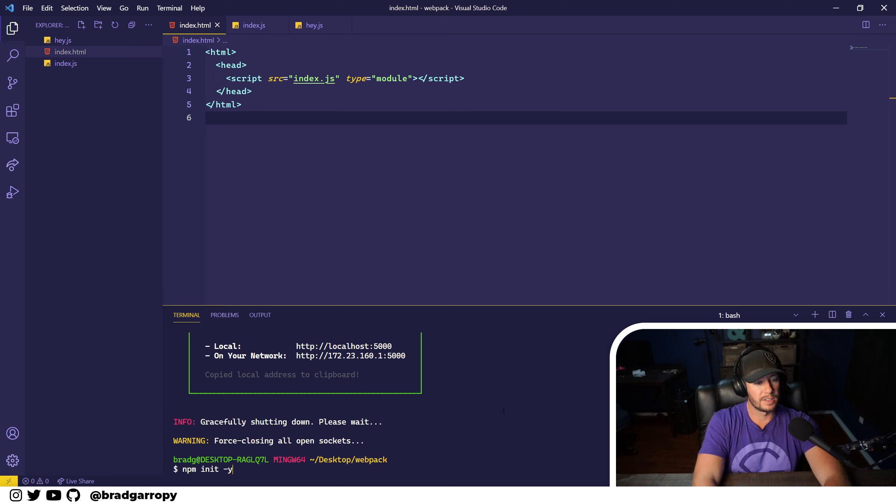
key("Return")
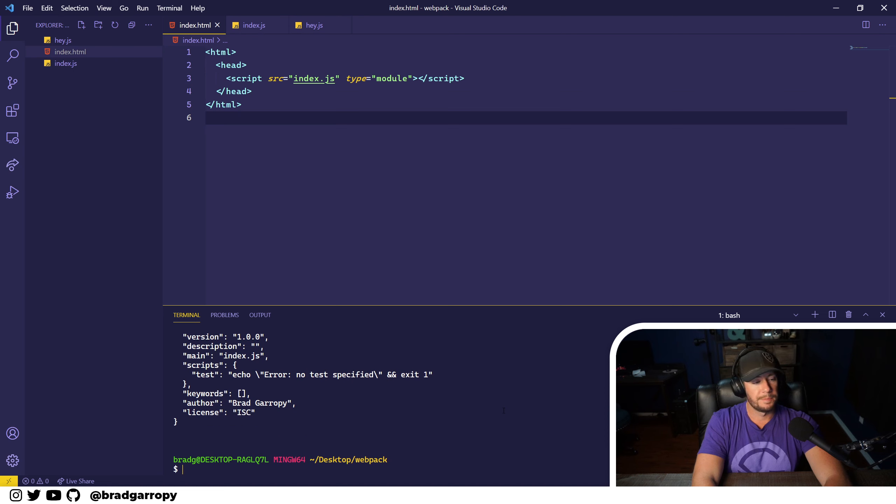
mouse_move(75, 75)
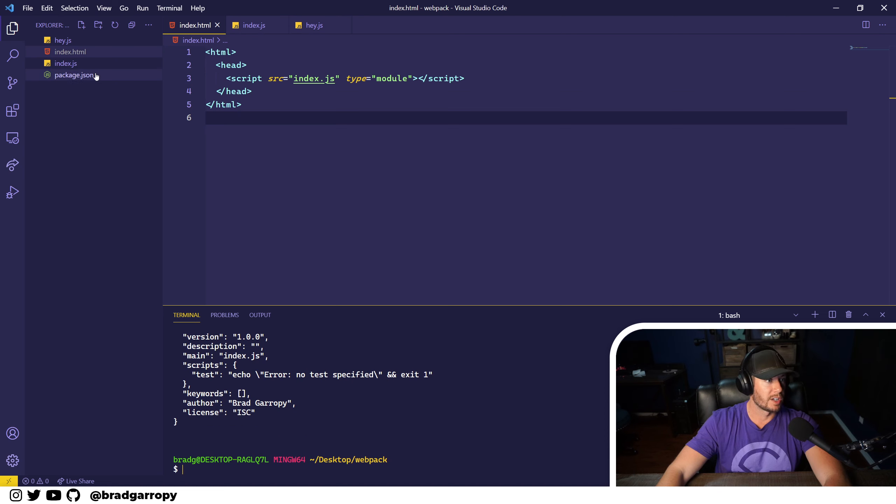
- Run npm install --save-dev webpack webpack-cli webpack-dev-server with package.json open
left_click(74, 75)
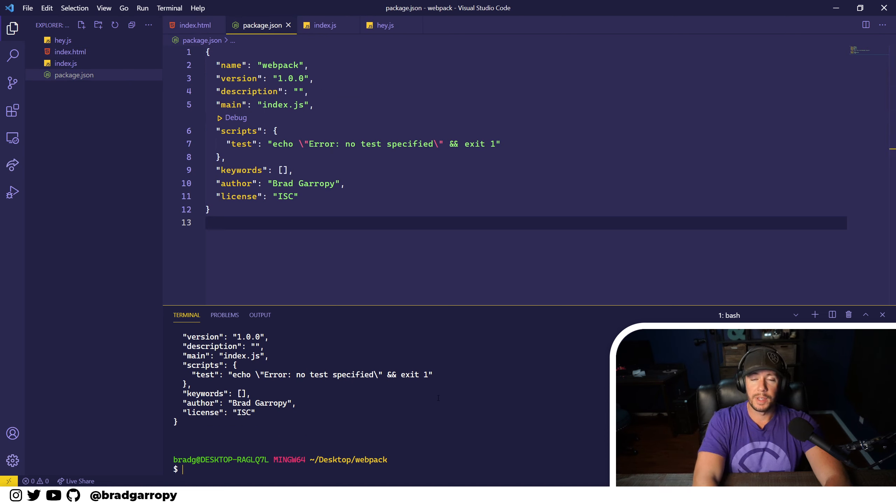
type("npm install")
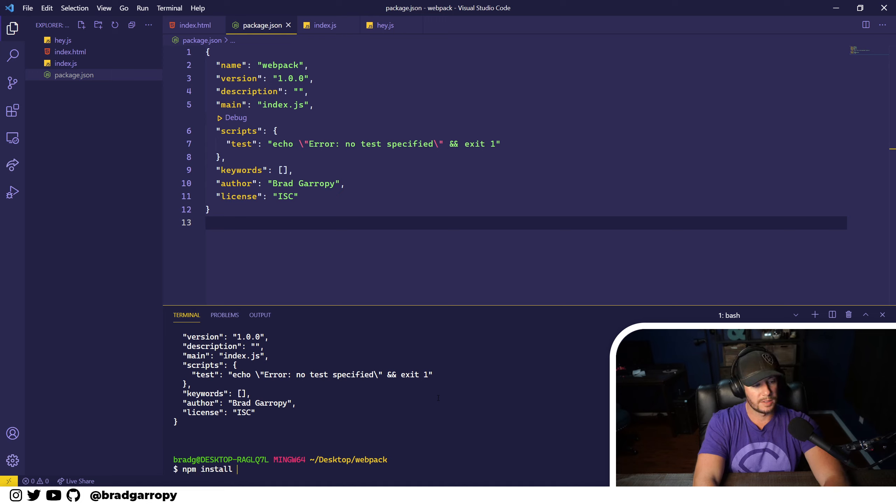
type("--save-dev")
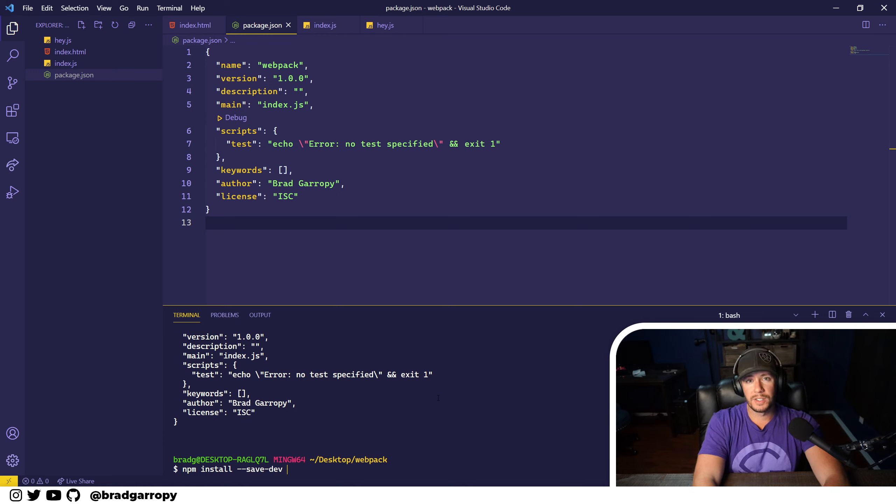
type("webpack")
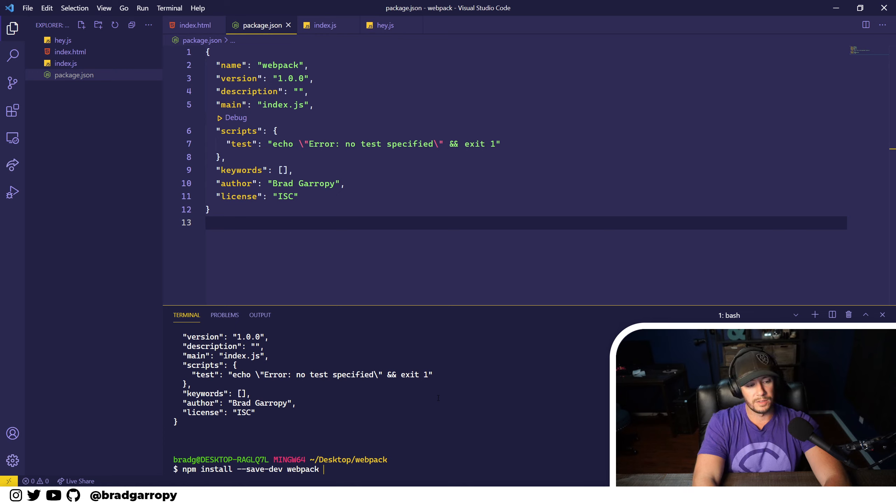
type("webpack-")
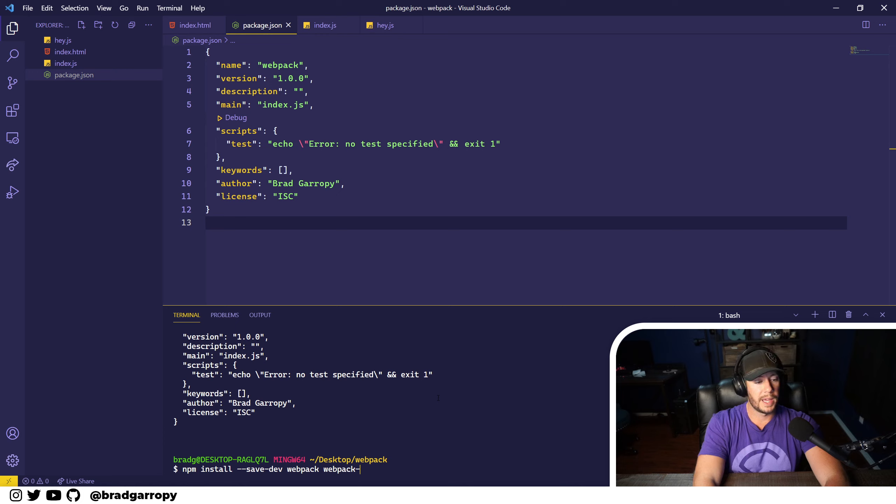
type("cli")
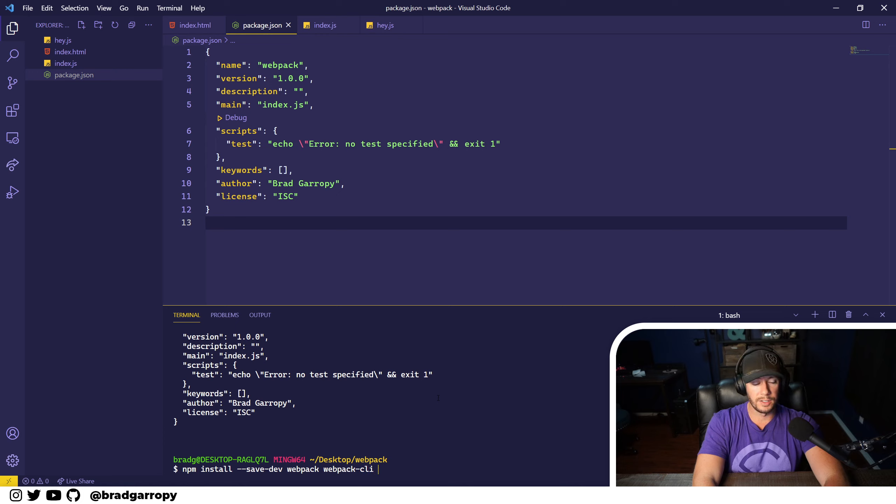
type("webpack-dev-server")
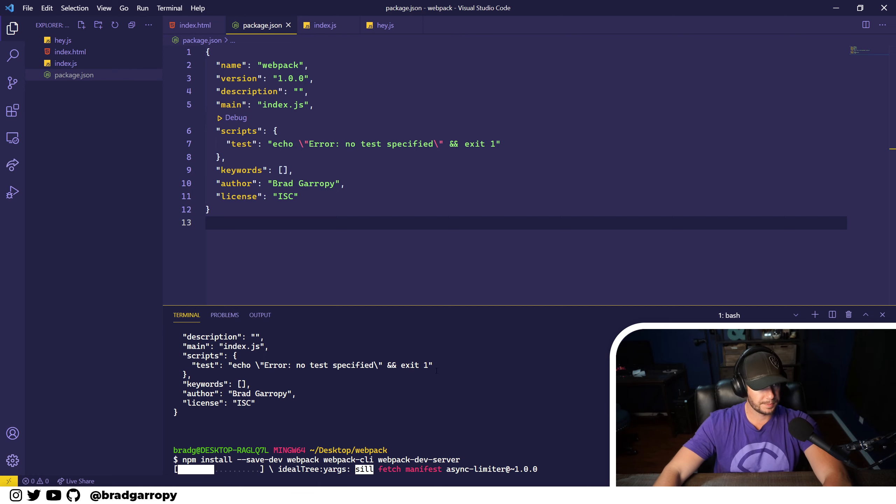
mouse_move(96, 127)
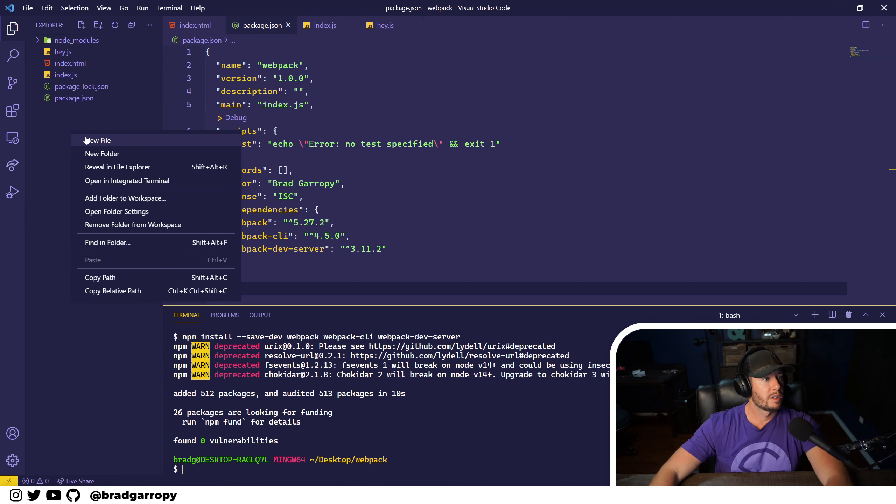
- Create a src folder, move hey.js and index.js into it, and save the './hey' import
left_click(103, 154)
type("src")
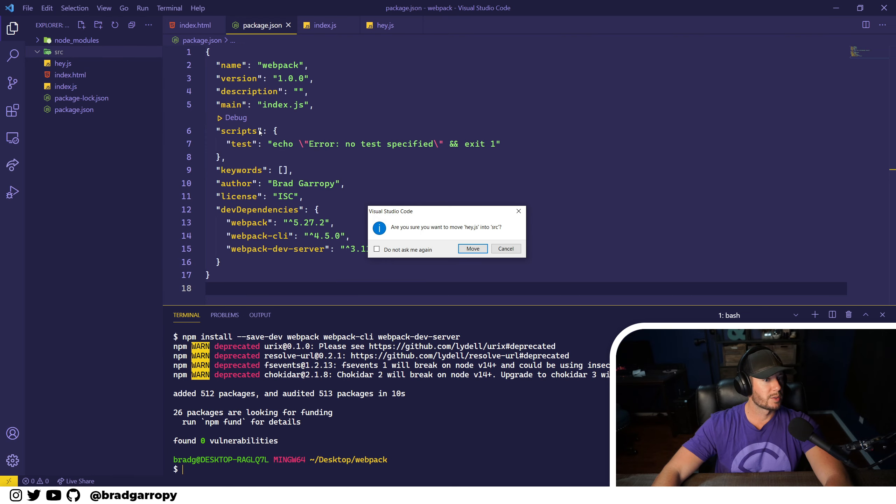
left_click(472, 249)
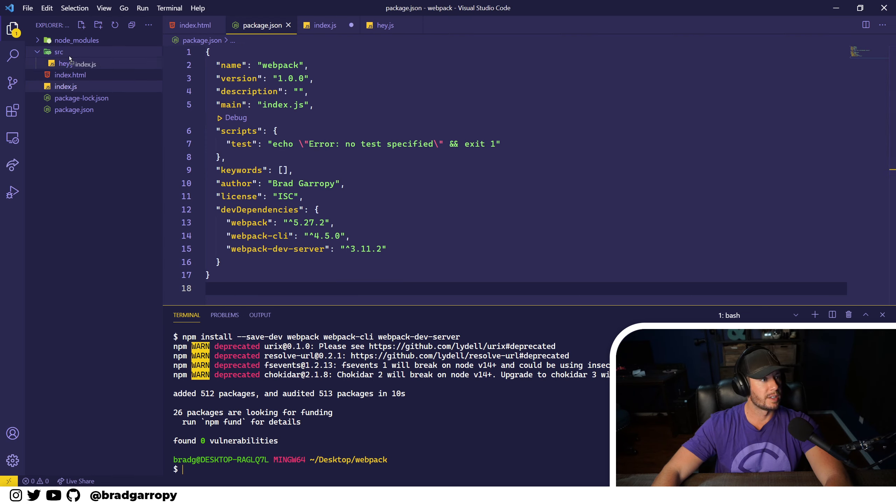
left_click_drag(66, 86, 58, 51)
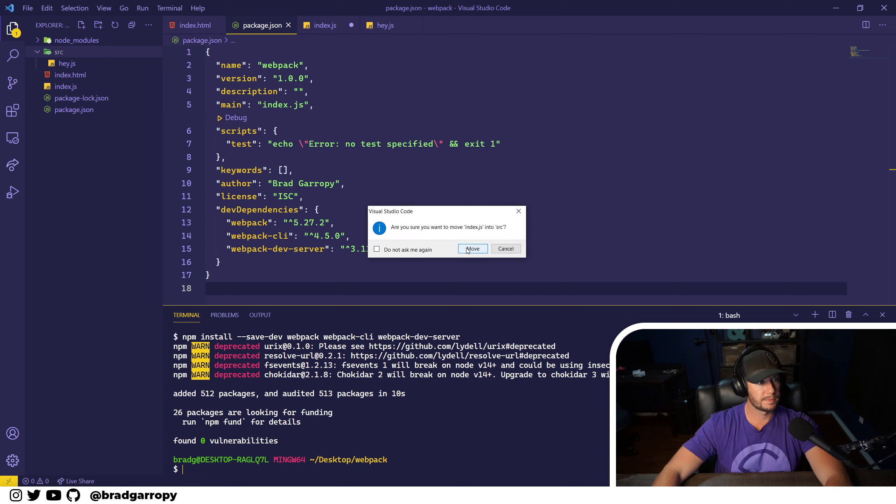
left_click(473, 249)
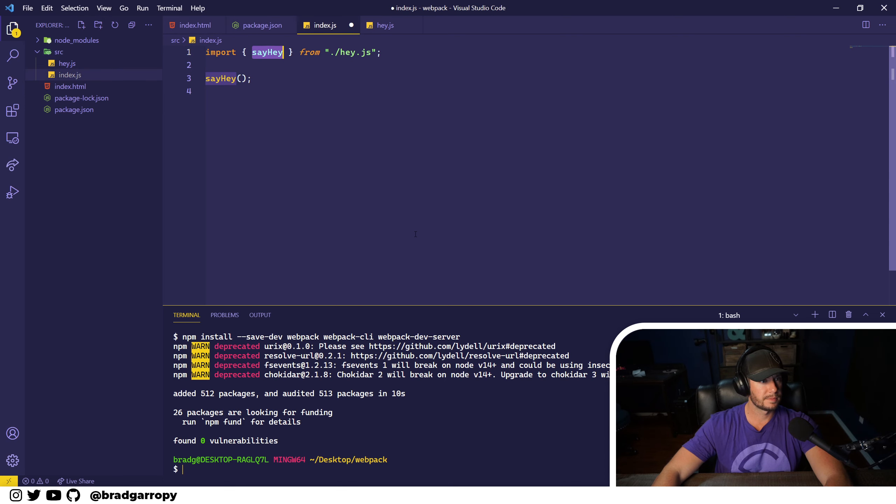
key("ctrl+s")
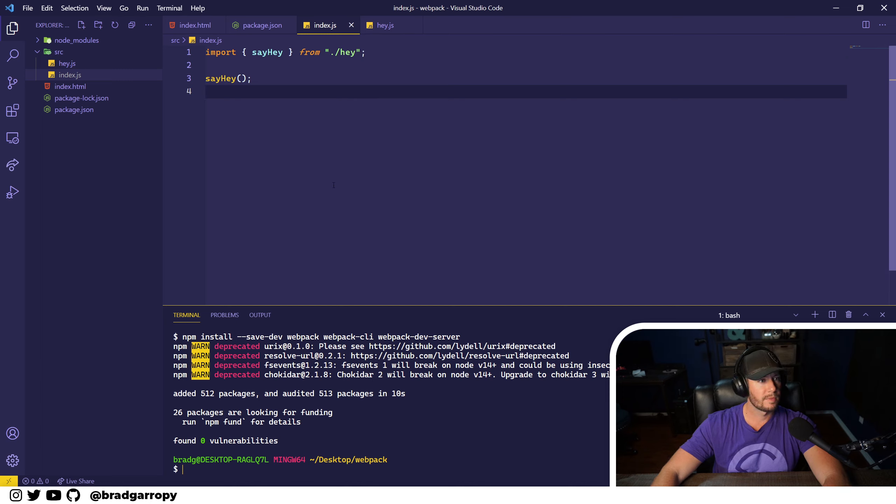
left_click(262, 25)
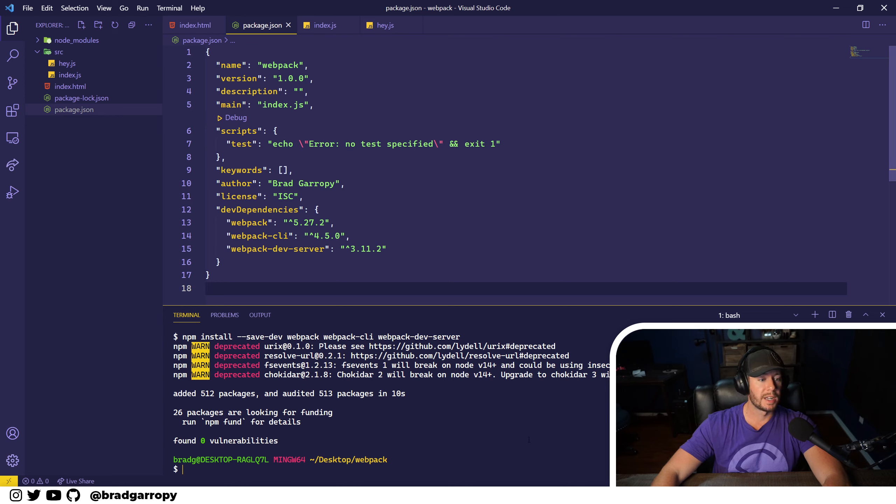
- Build with npx webpack, producing dist/main.js with one mode warning
type("npx")
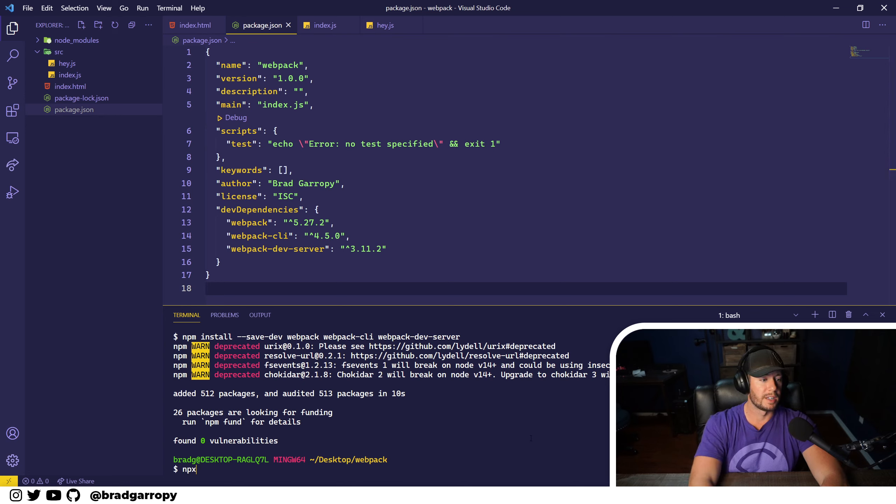
type("webpack")
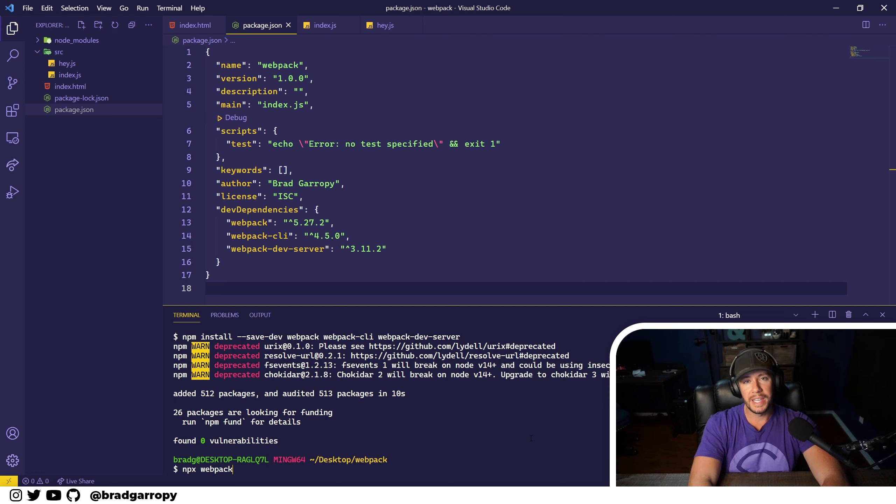
key("Return")
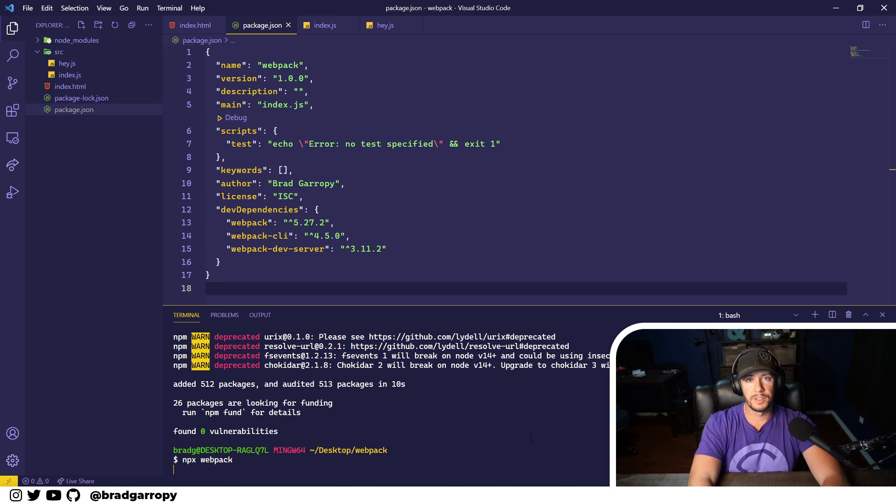
key("Return")
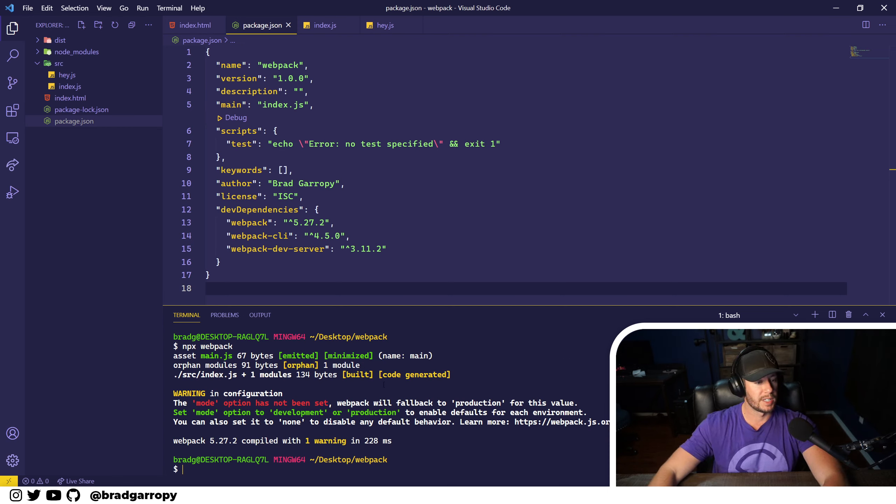
mouse_move(60, 40)
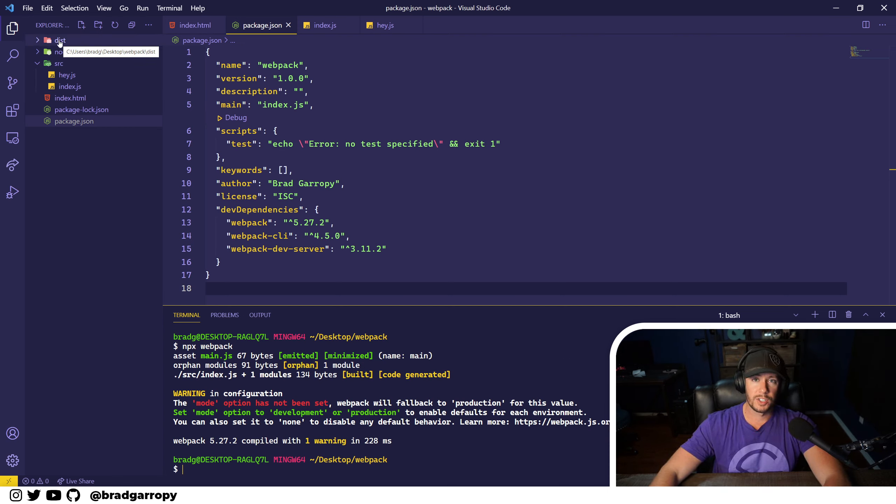
- Expand the dist folder to reveal the generated main.js
left_click(60, 40)
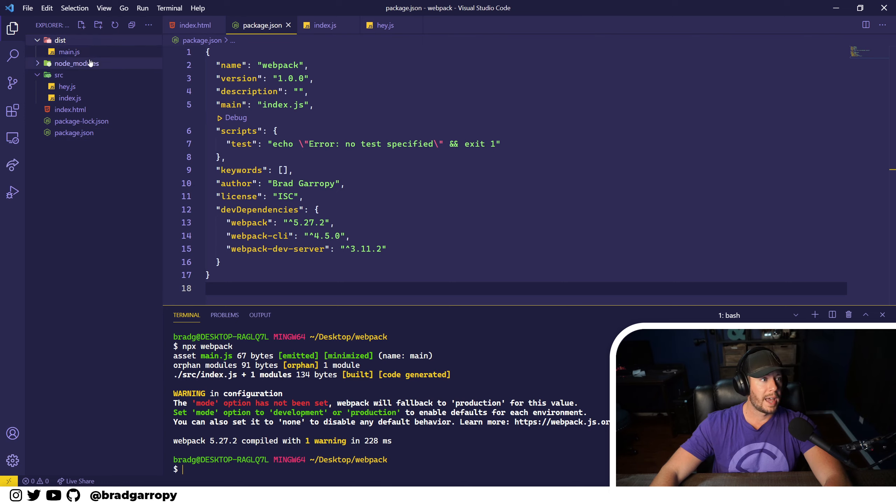
mouse_move(67, 87)
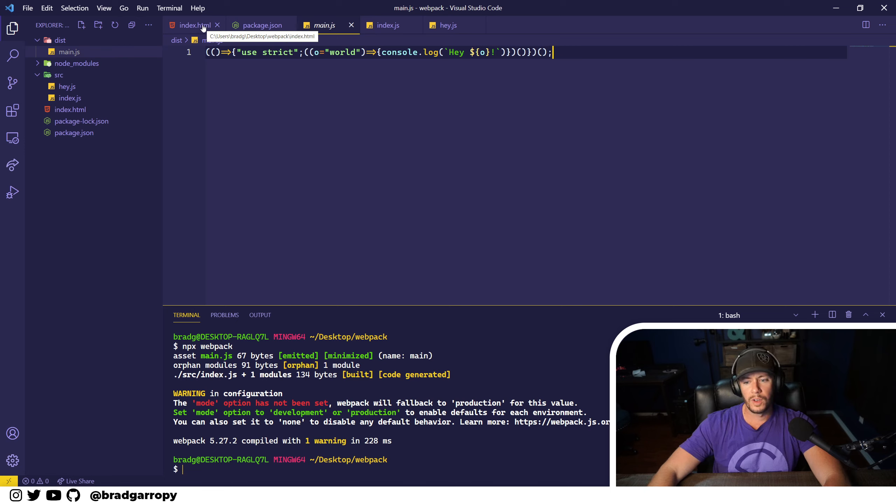
- Point index.html's script src to dist/main.js and retype npx webpack in the terminal
left_click(194, 25)
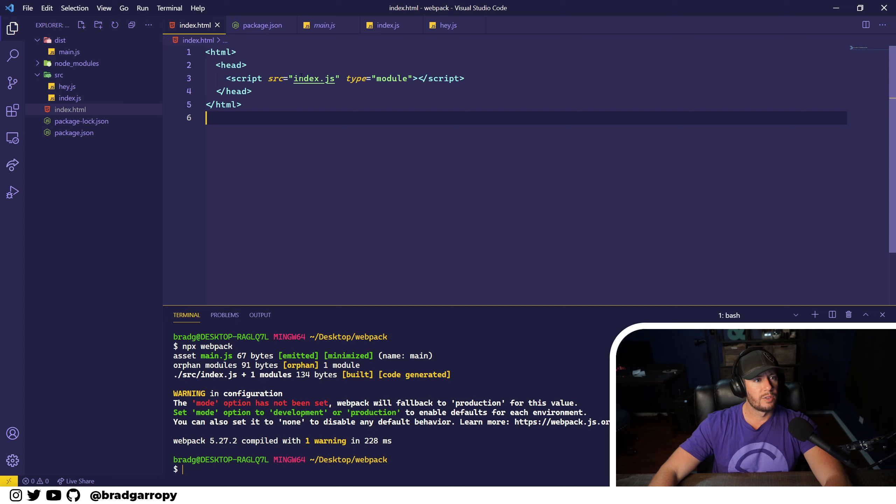
left_click(311, 78)
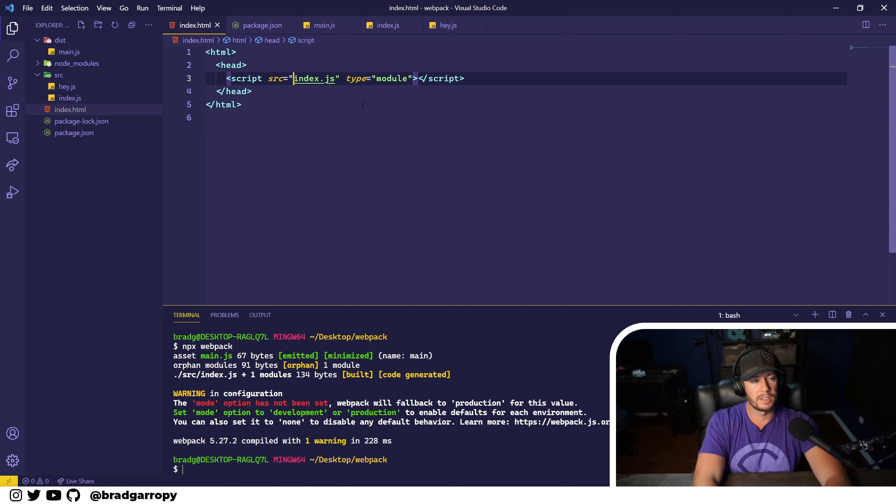
type("dist/ma")
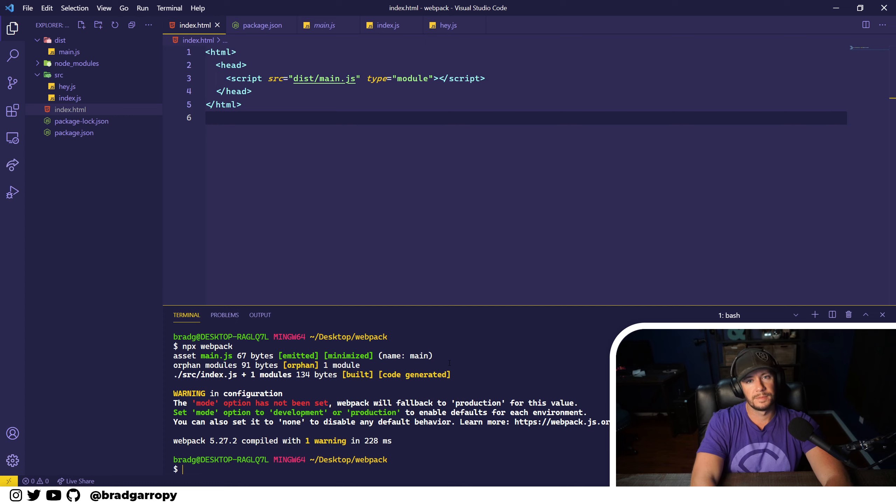
type("npx webpack")
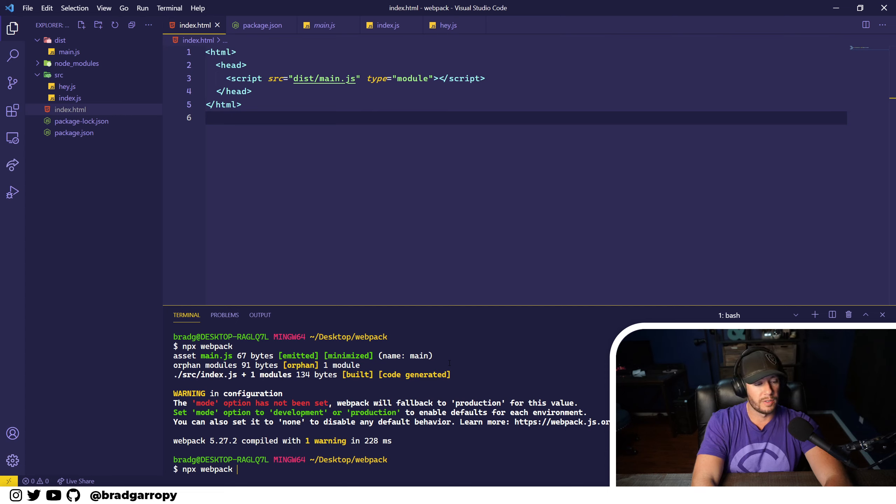
- Extend the command to npx webpack serve and submit it
type("serve")
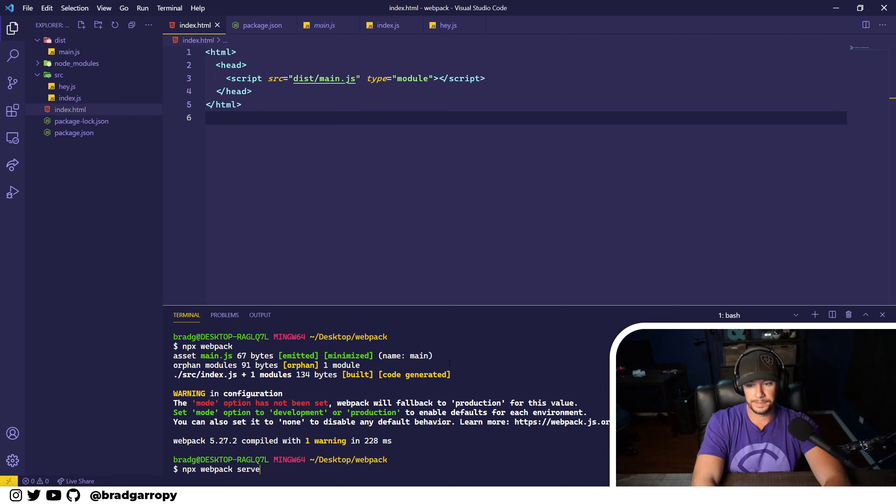
key("Return")
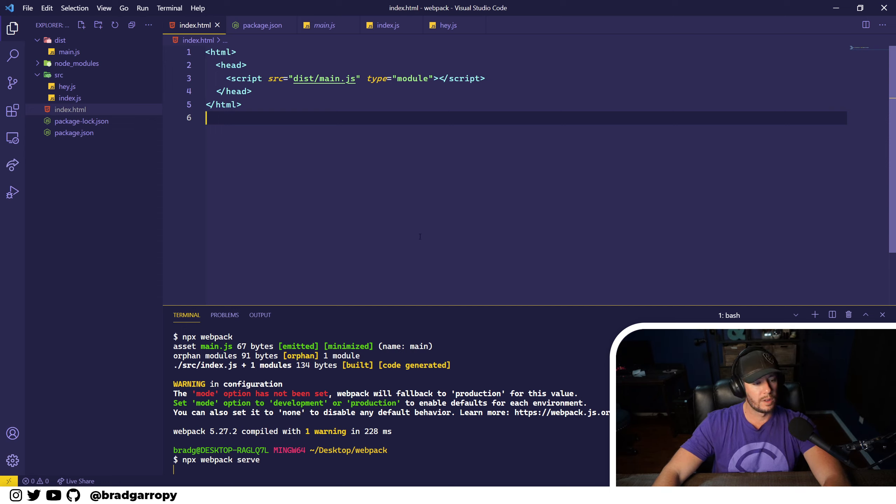
mouse_move(462, 324)
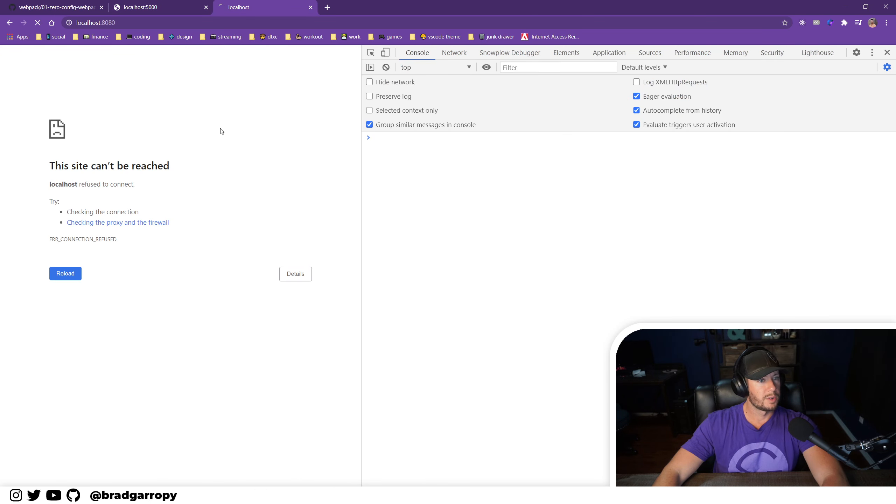
- Reload the localhost:8080 tab to see 'Hey world!' logged in the console
left_click(65, 273)
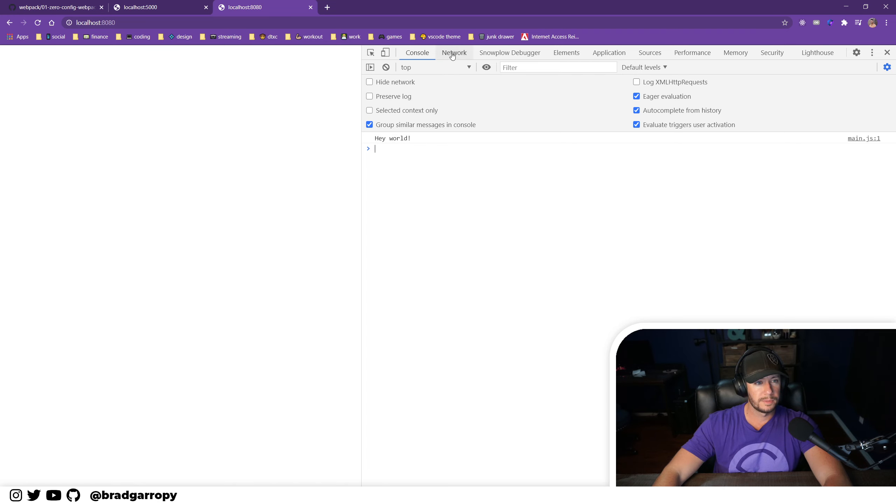
- View DevTools network requests, confirming localhost and main.js both returned status 200
left_click(454, 53)
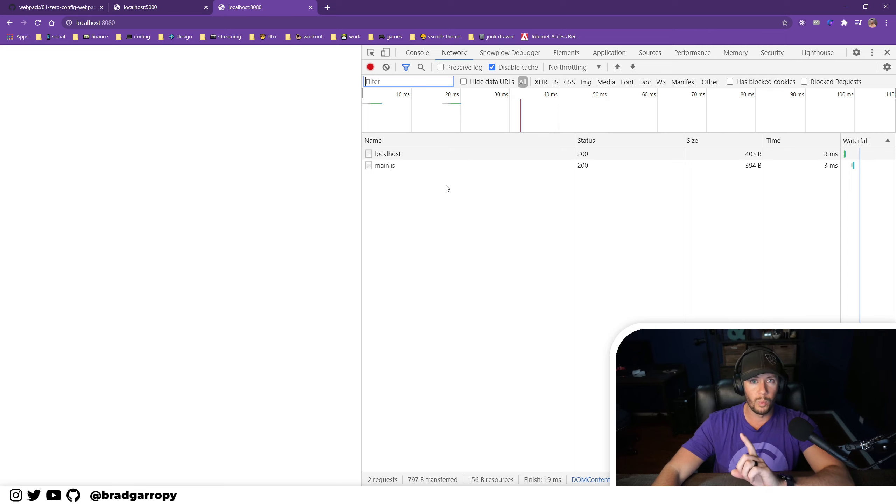
mouse_move(384, 166)
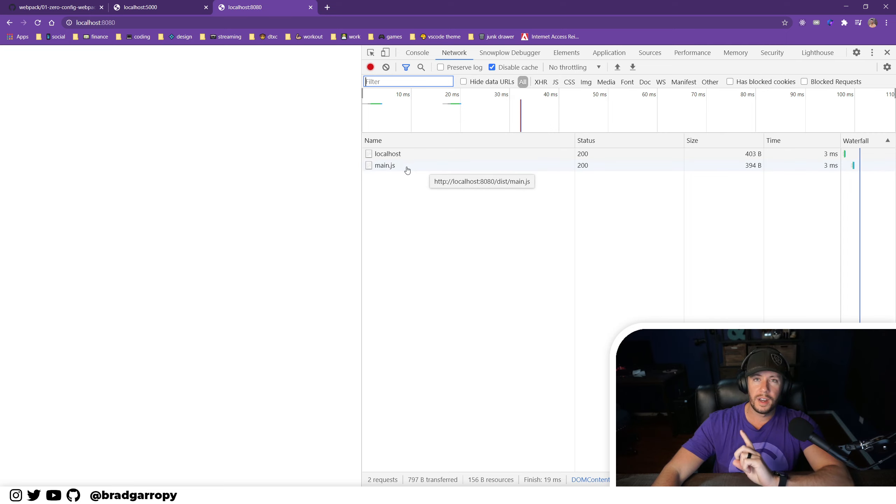
mouse_move(559, 203)
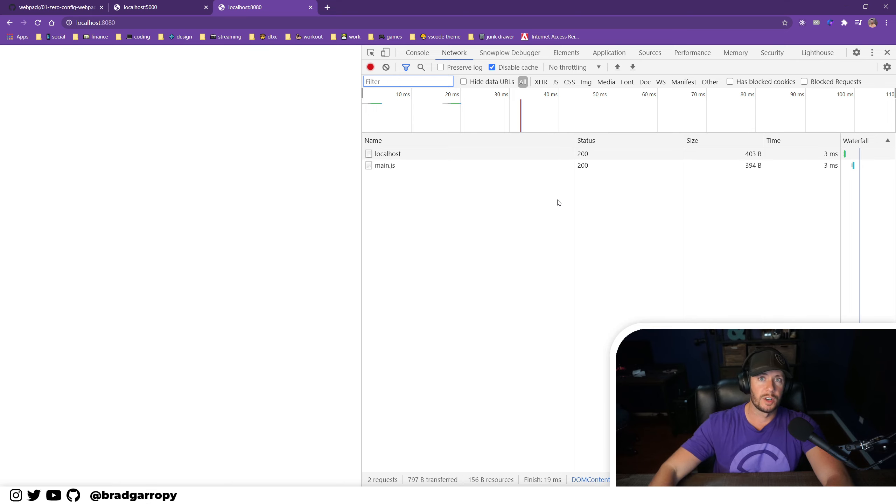
mouse_move(566, 233)
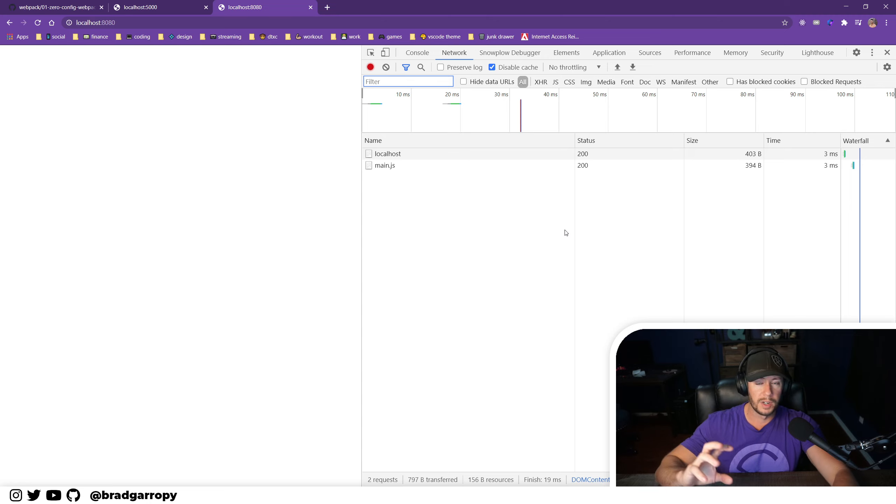
left_click(407, 81)
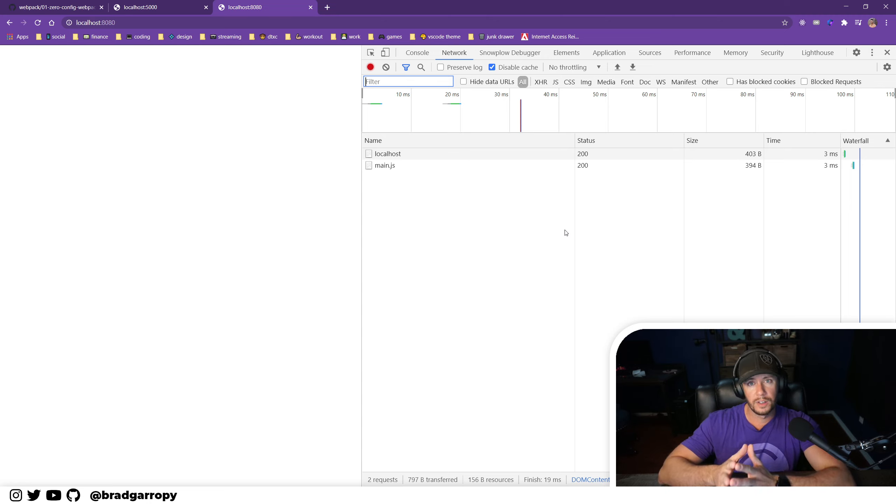
mouse_move(516, 287)
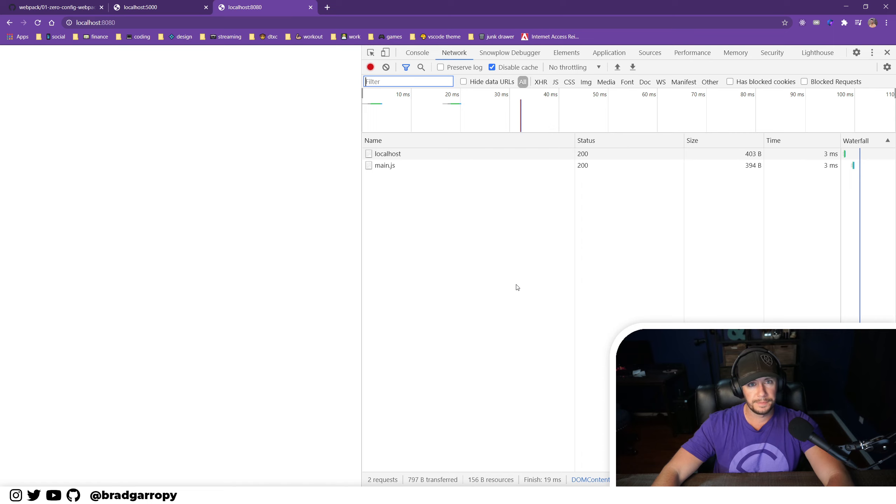